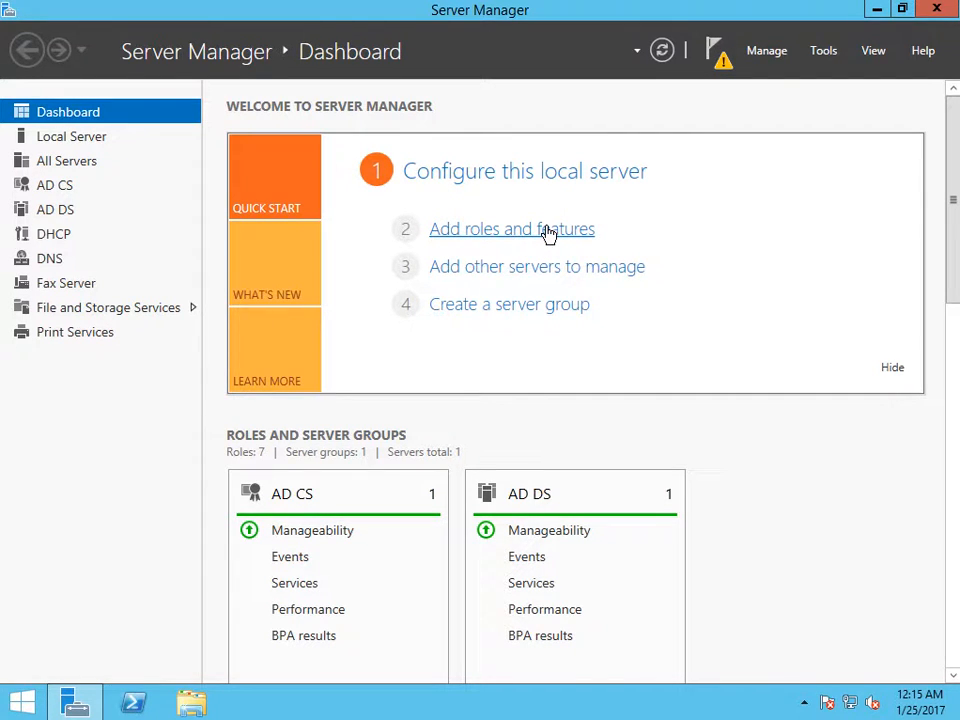
- Launch the Add Roles and Features Wizard and advance past Before You Begin
left_click(511, 229)
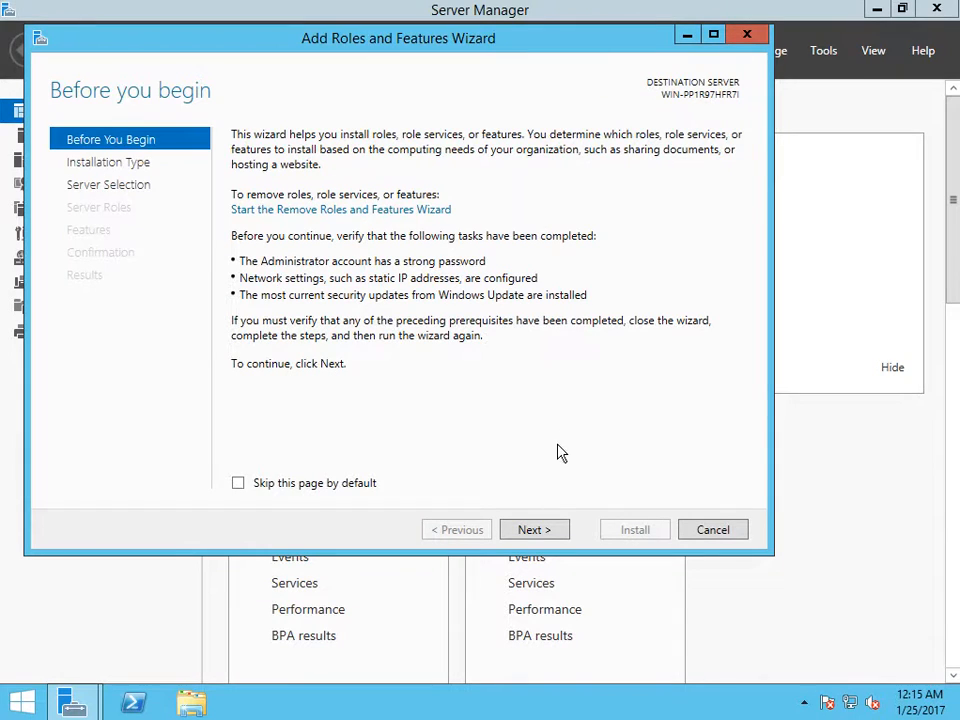
left_click(534, 529)
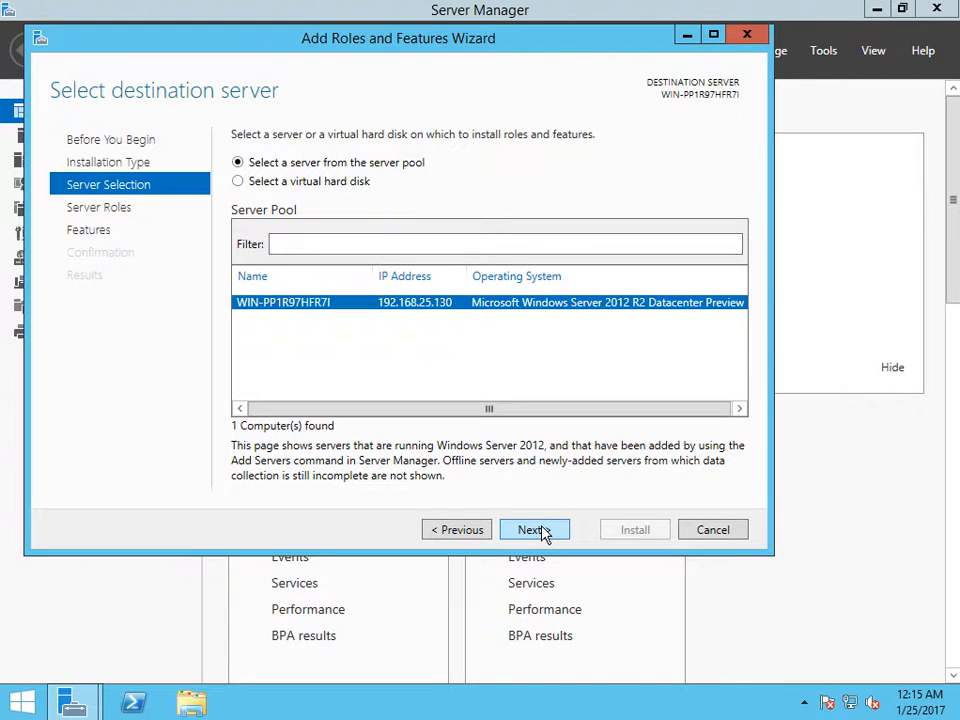
- Advance to Server Roles and scroll the roles list down to Web Server (IIS)
left_click(534, 529)
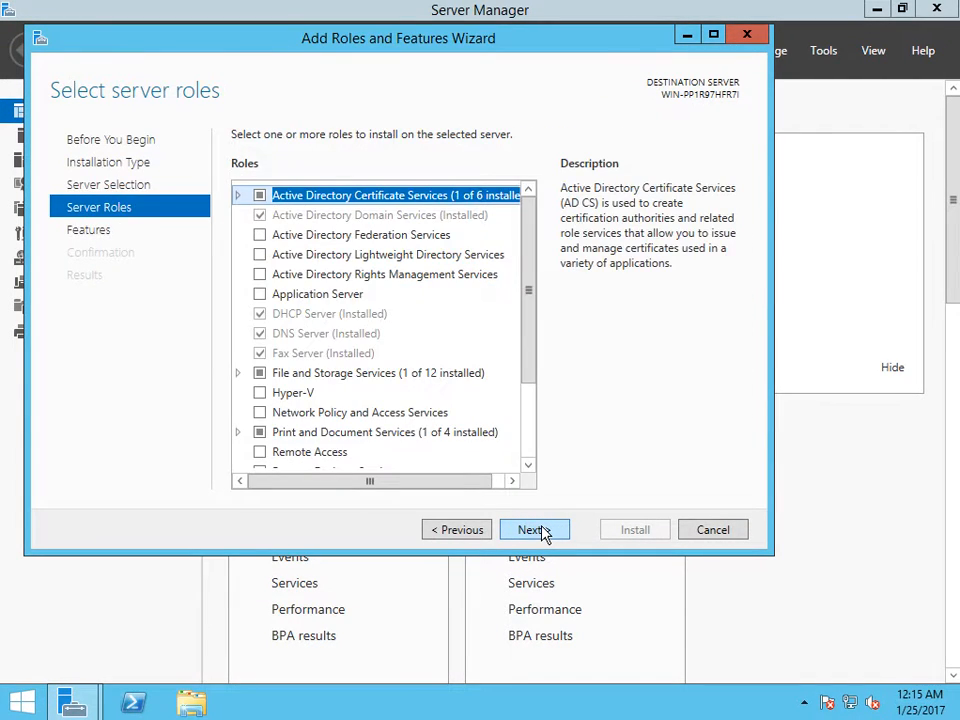
mouse_move(590, 352)
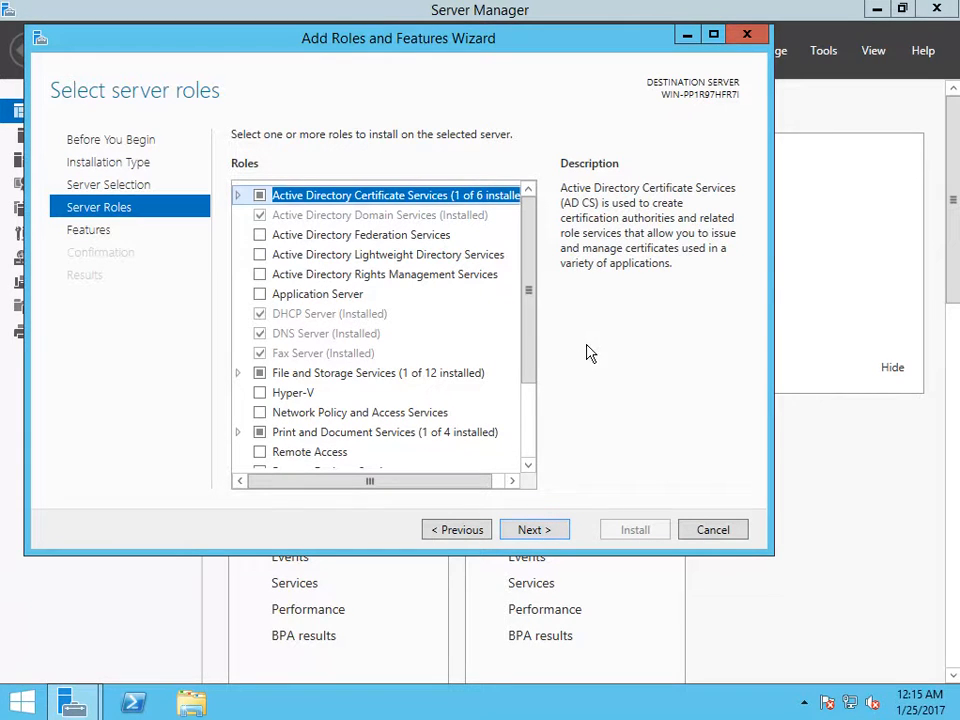
mouse_move(520, 332)
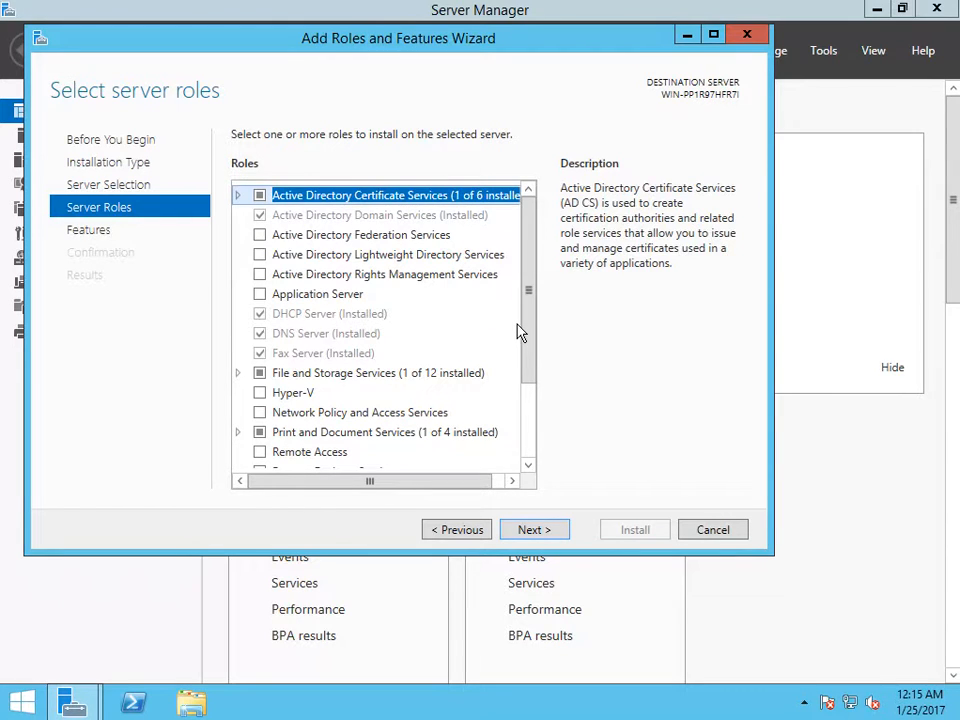
left_click(326, 333)
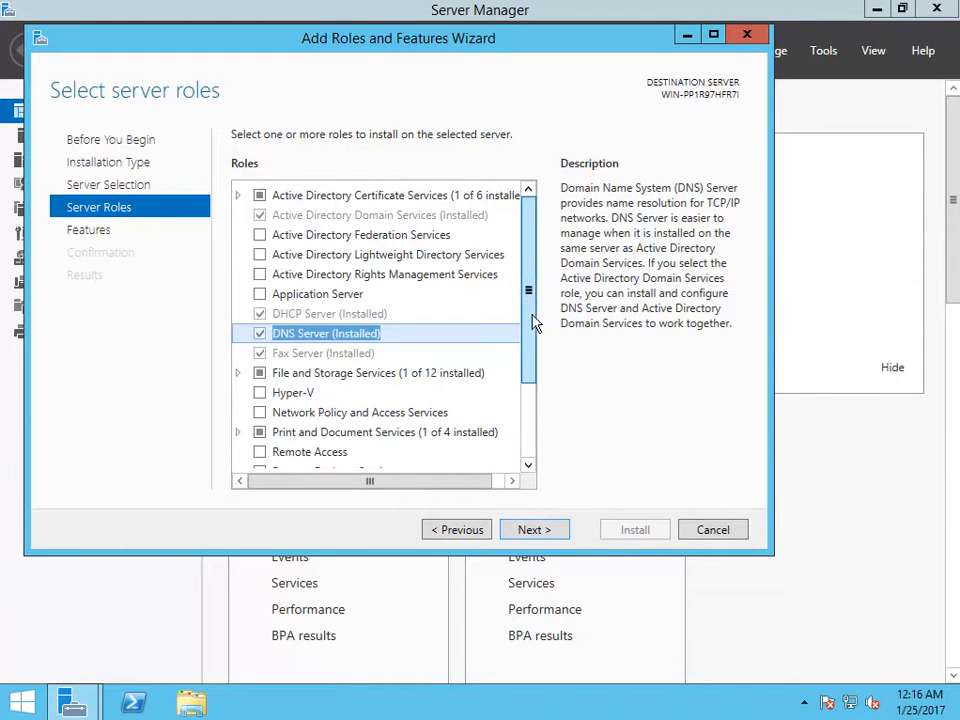
scroll("down", 3)
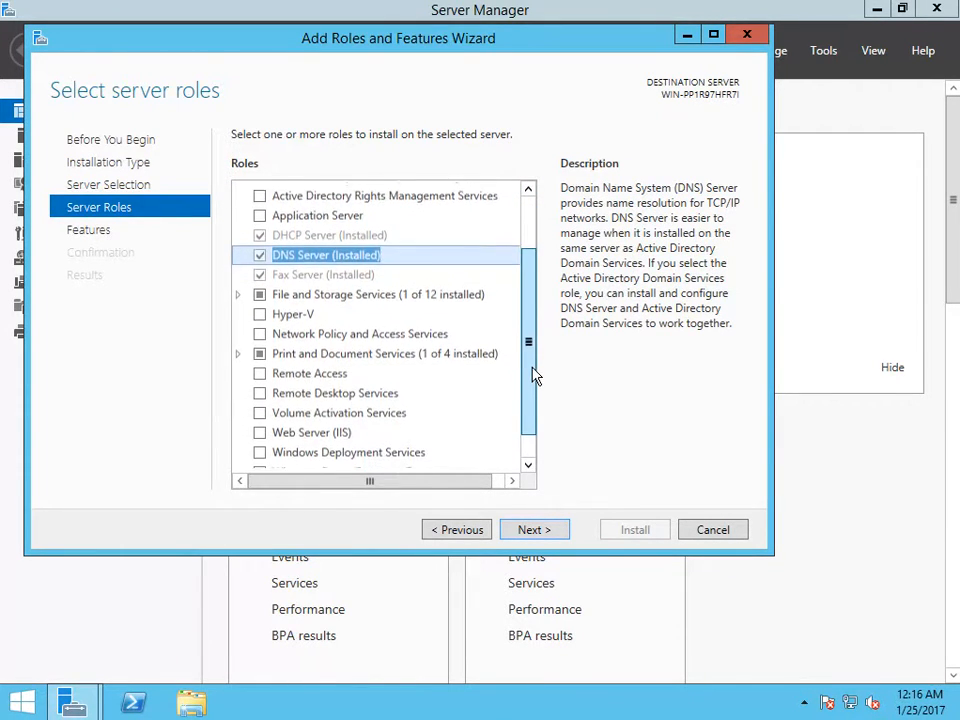
scroll("down", 3)
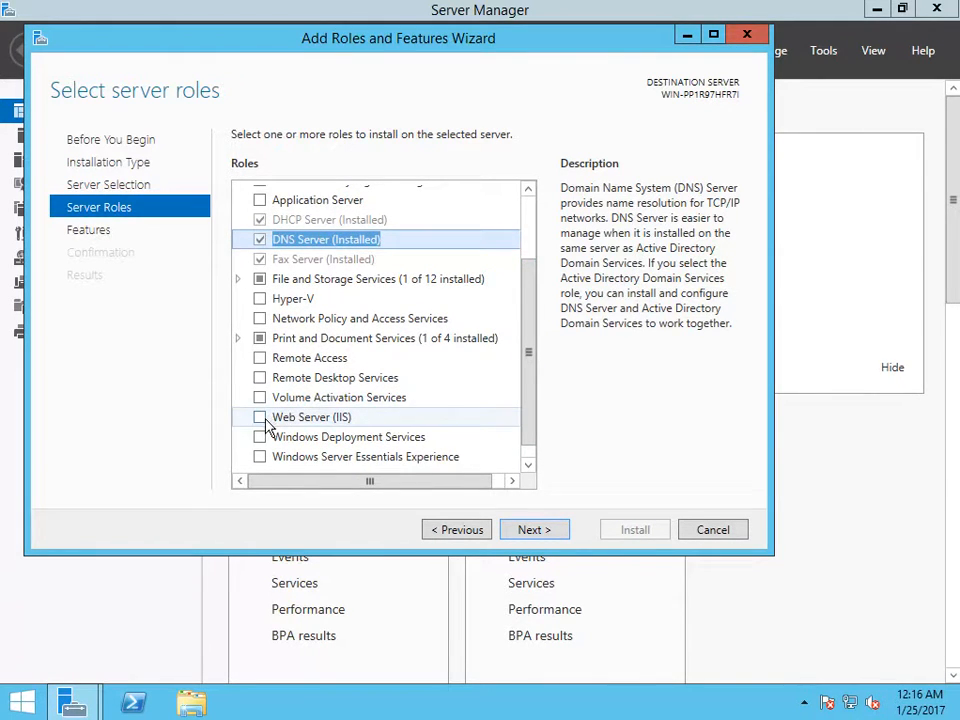
- Check Web Server (IIS) and accept adding its required management tools
left_click(261, 417)
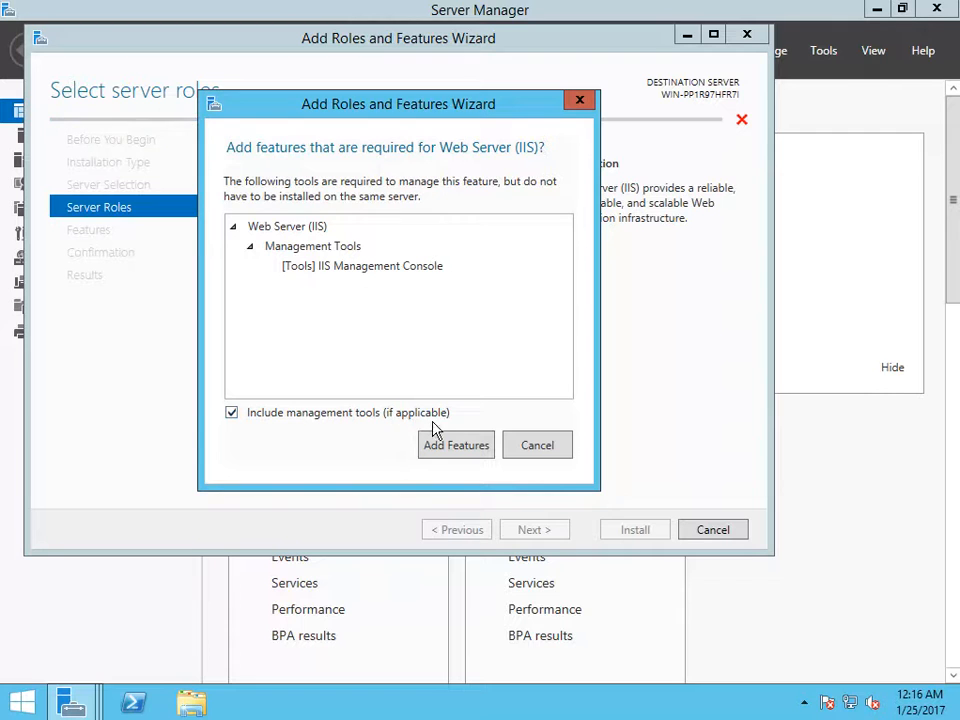
left_click(456, 445)
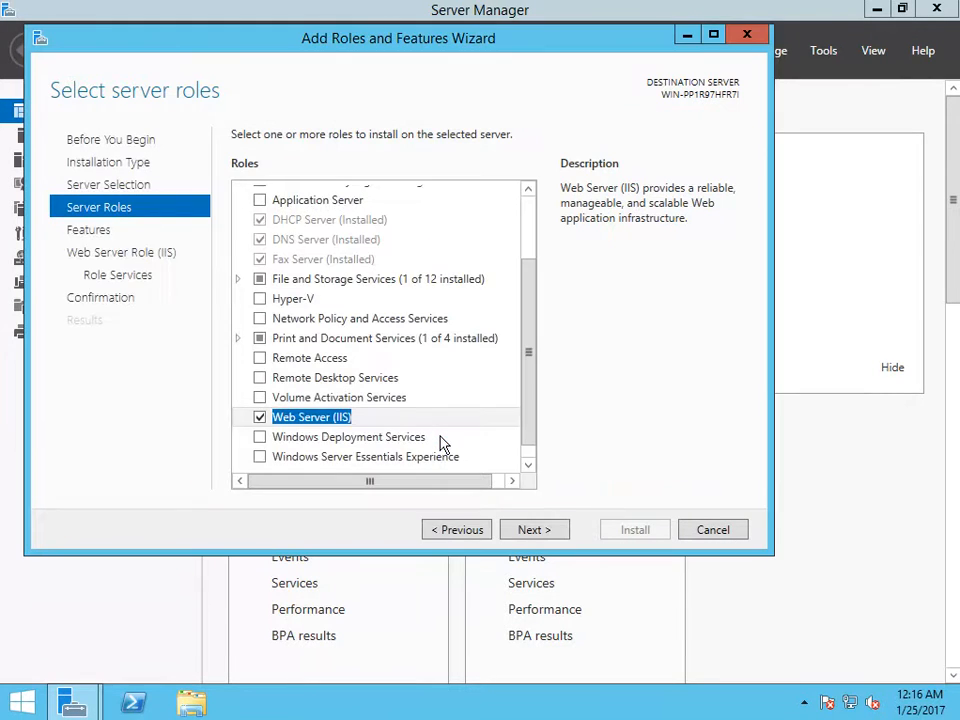
mouse_move(613, 448)
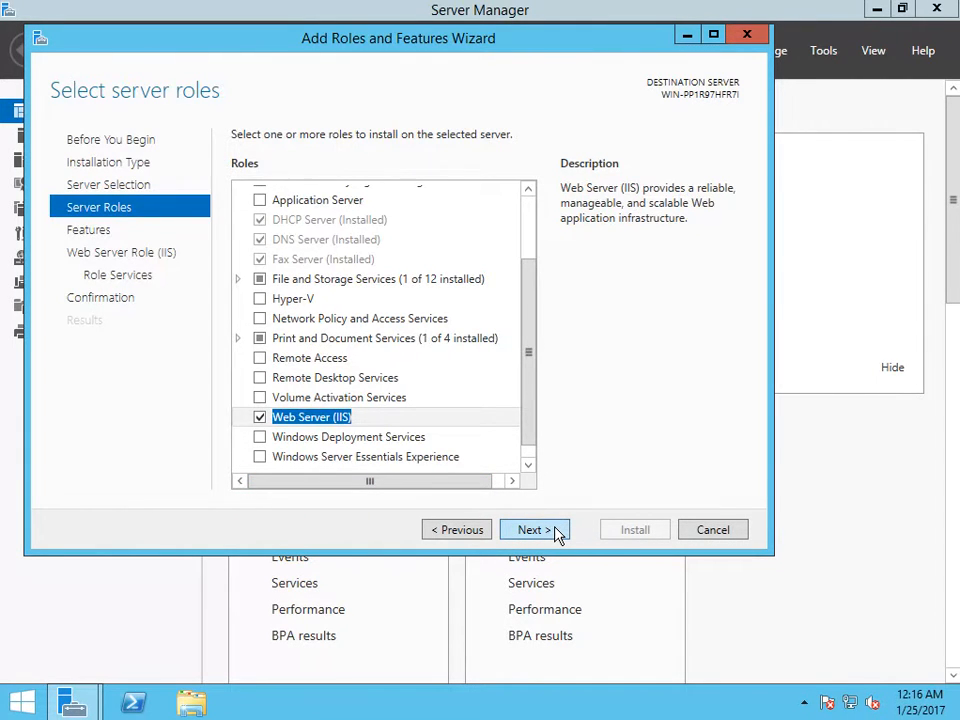
- Advance through the Web Server Role (IIS) and Role Services pages to Confirmation
left_click(534, 529)
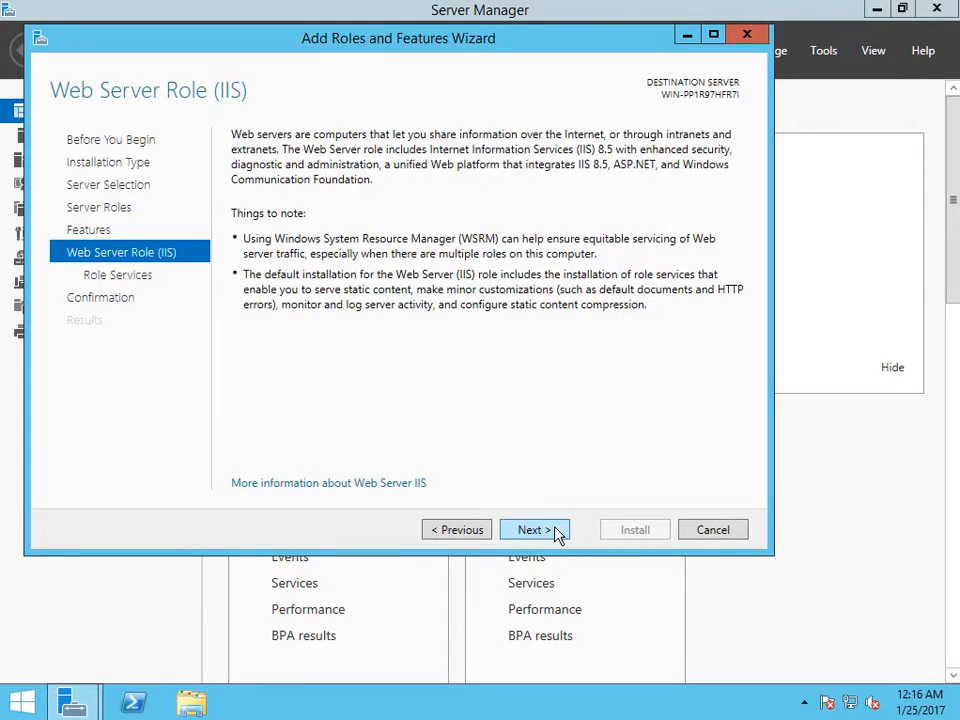
left_click(533, 529)
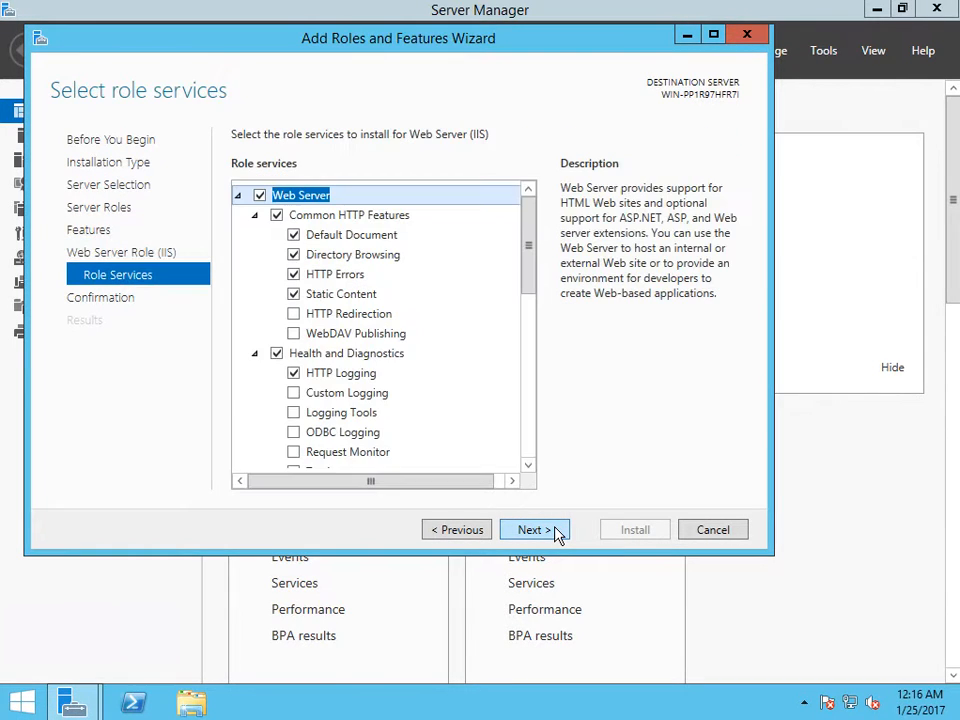
left_click(534, 529)
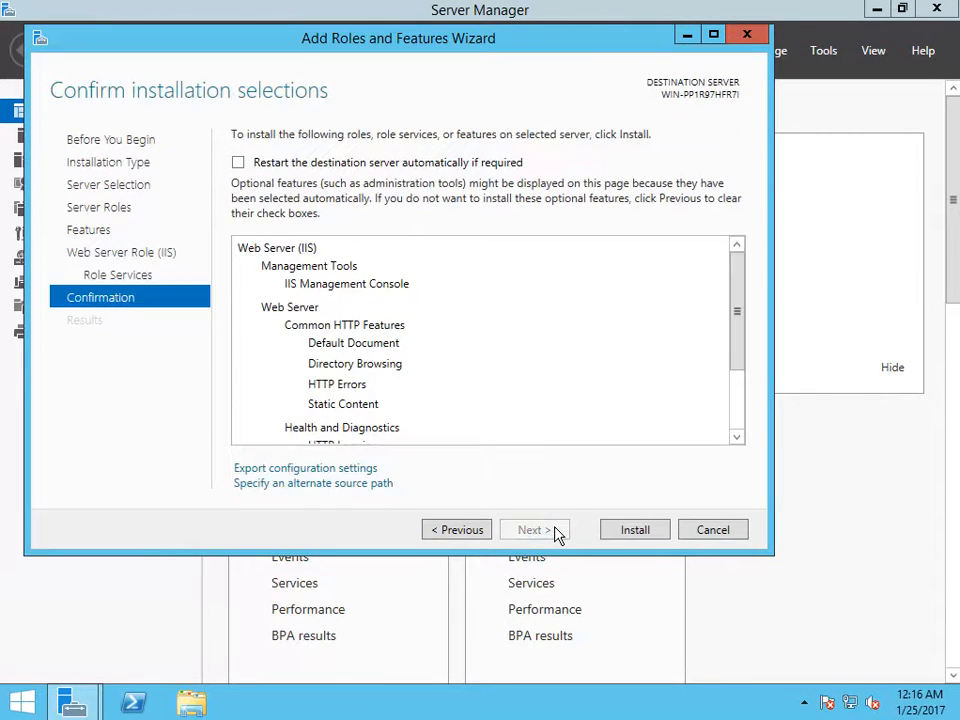
mouse_move(634, 529)
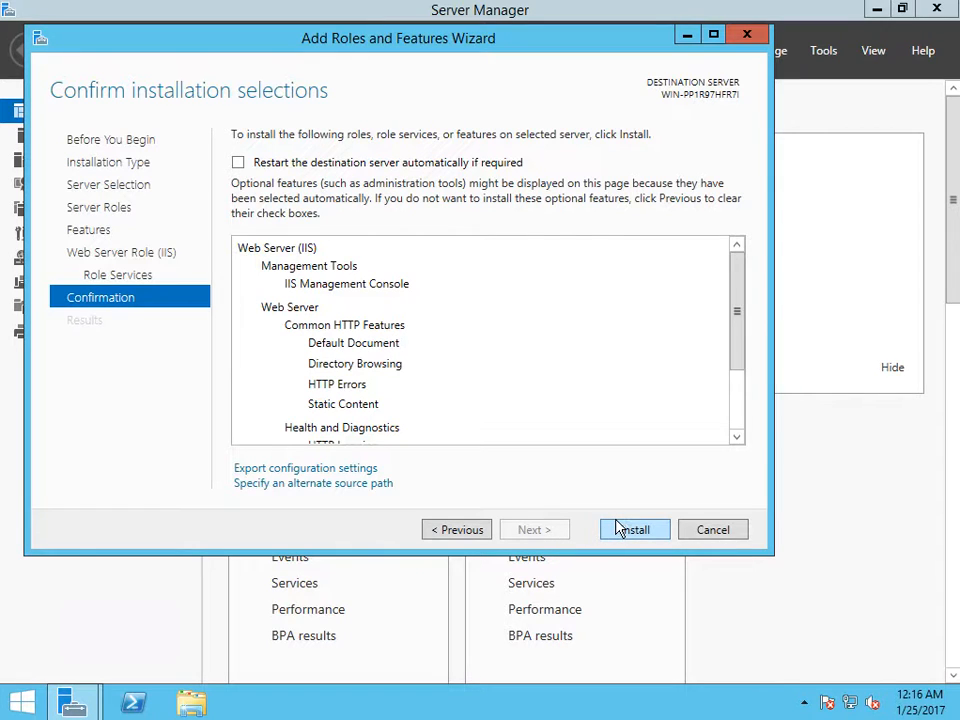
- Install Web Server (IIS) and close the wizard once installation succeeds
left_click(634, 529)
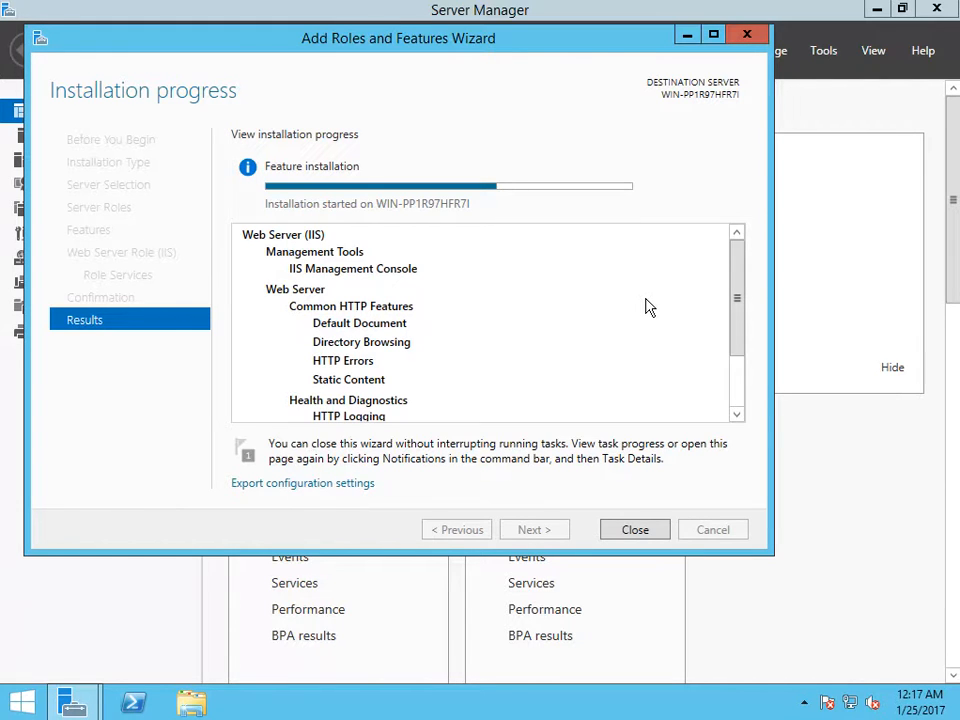
mouse_move(508, 351)
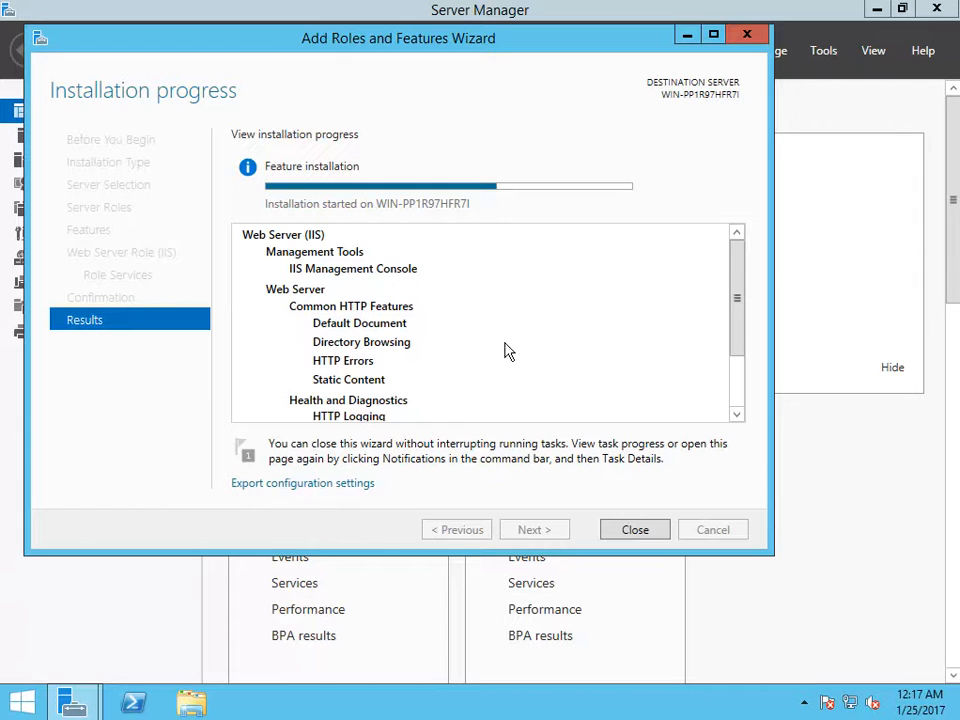
mouse_move(603, 173)
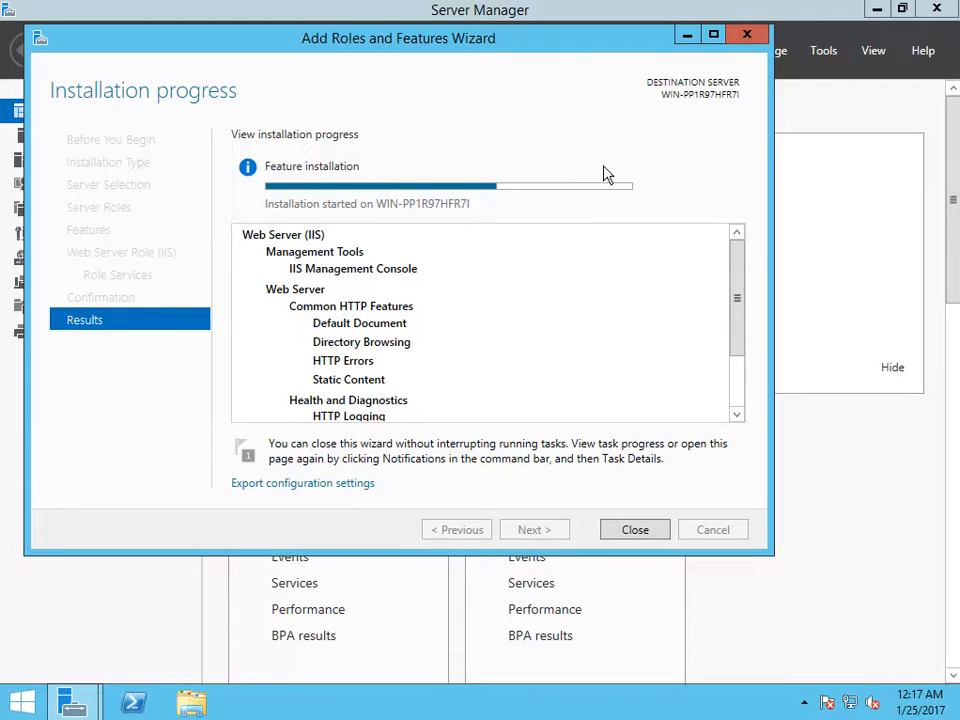
mouse_move(578, 406)
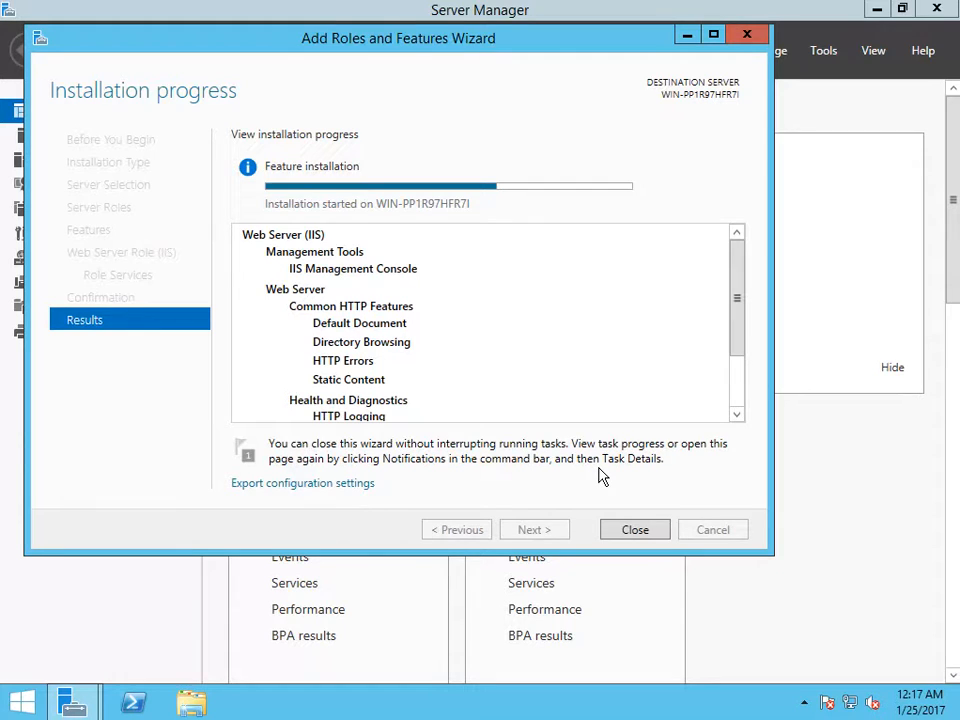
mouse_move(636, 510)
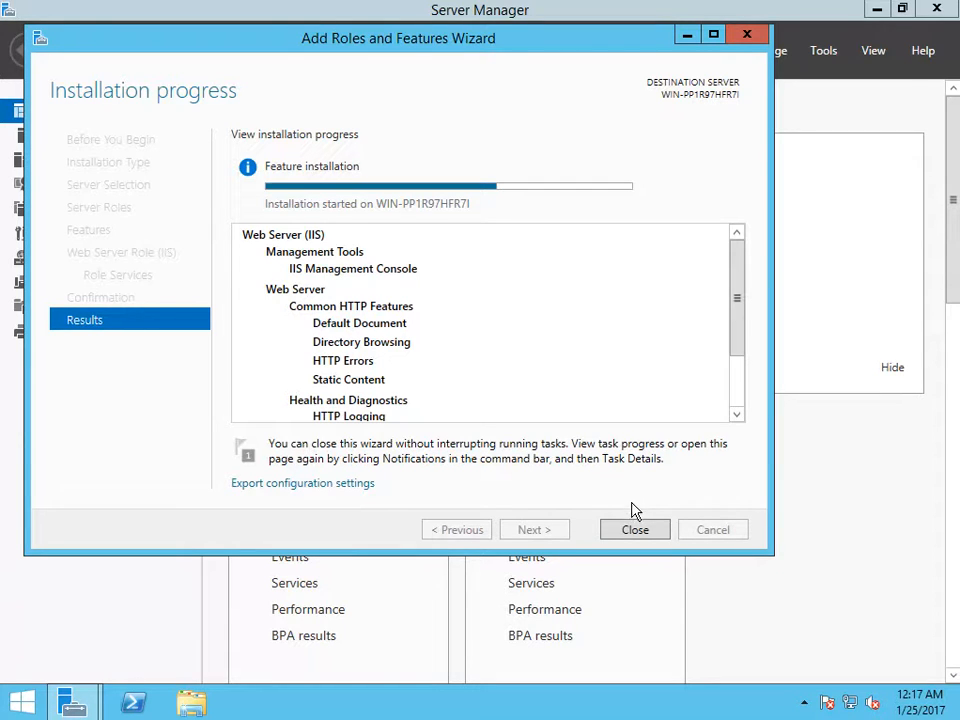
mouse_move(635, 513)
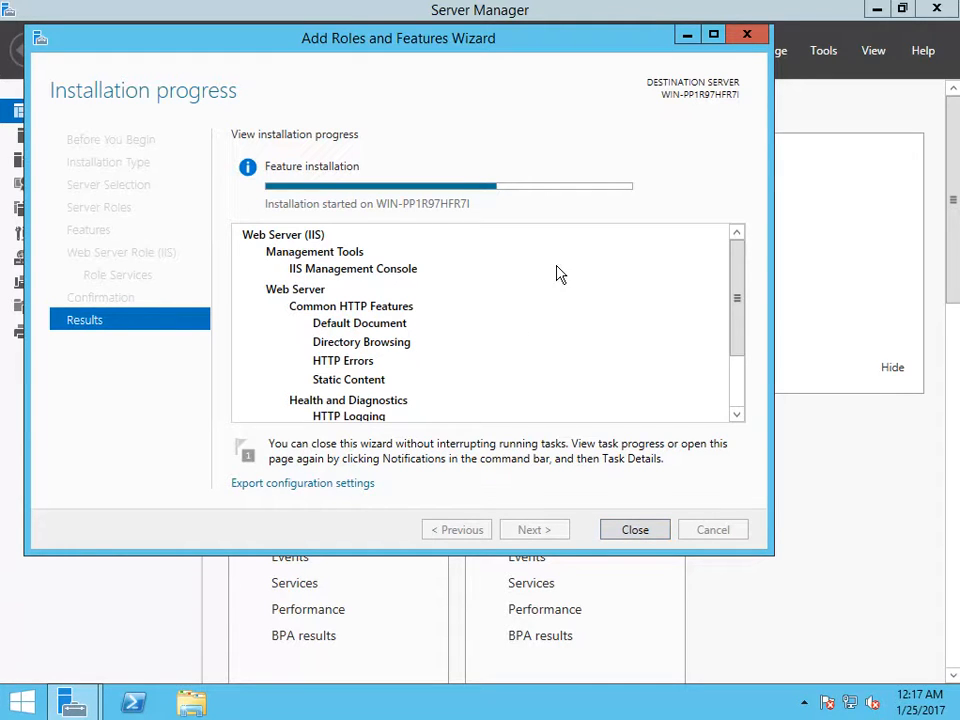
mouse_move(519, 95)
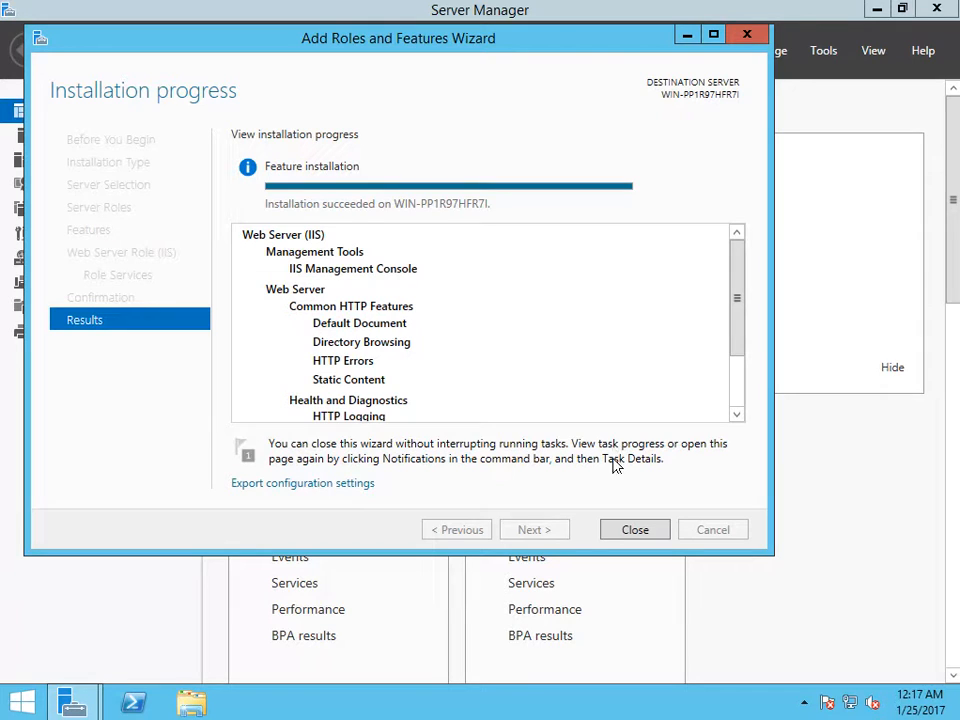
left_click(634, 529)
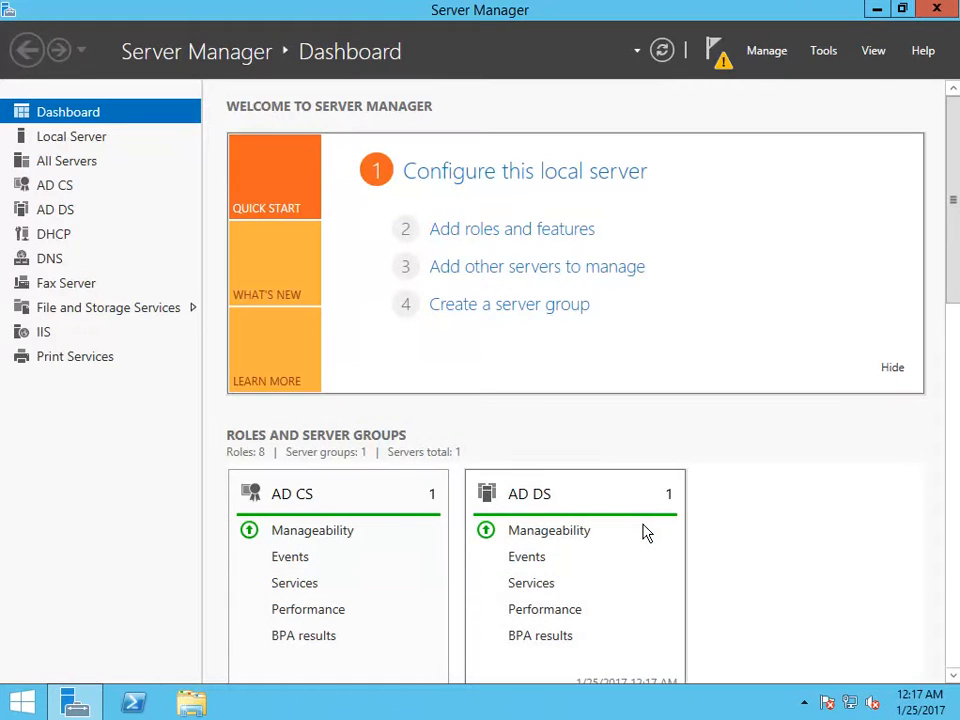
mouse_move(43, 331)
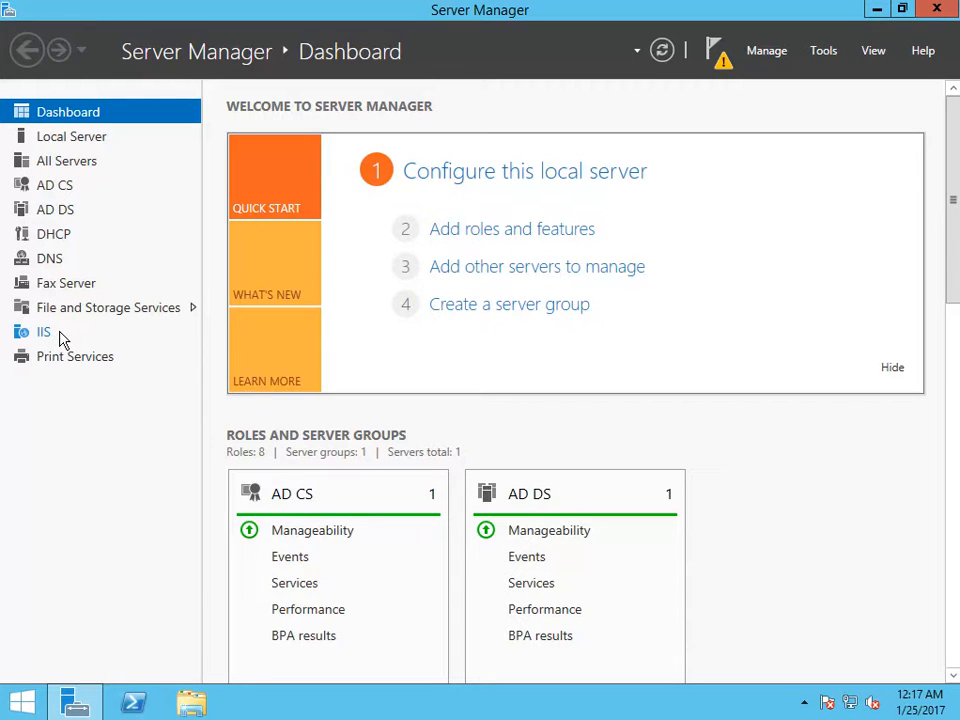
mouse_move(395, 420)
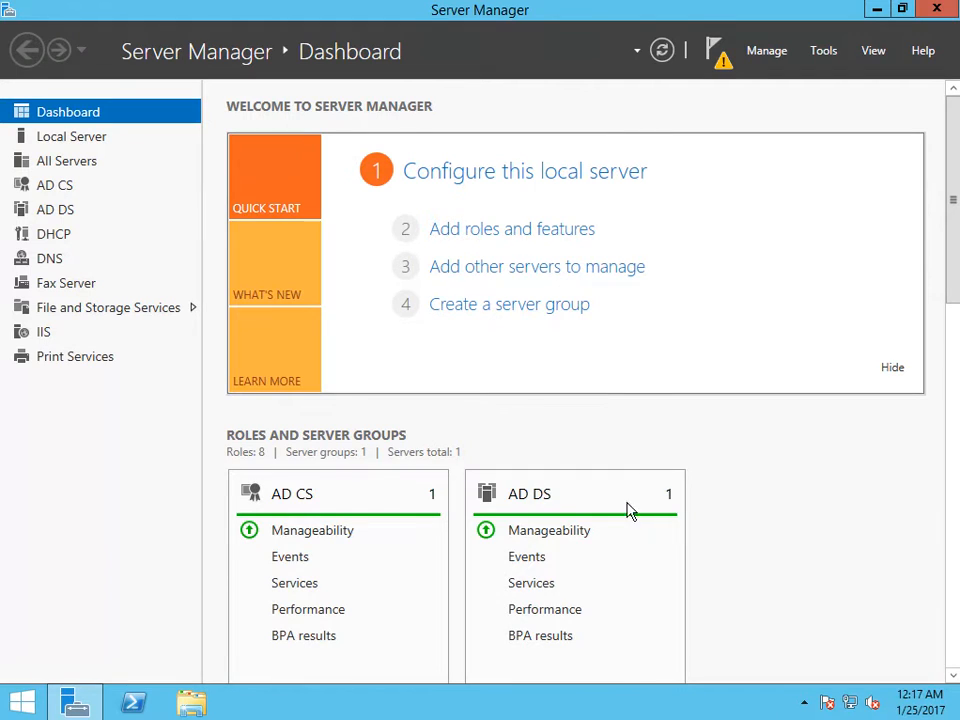
mouse_move(773, 538)
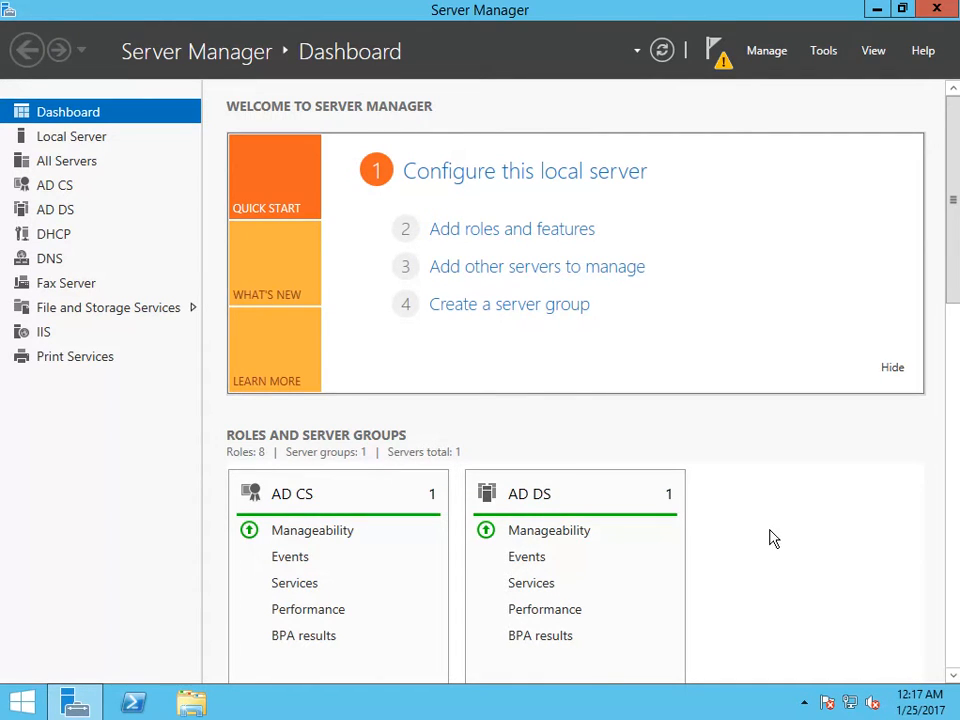